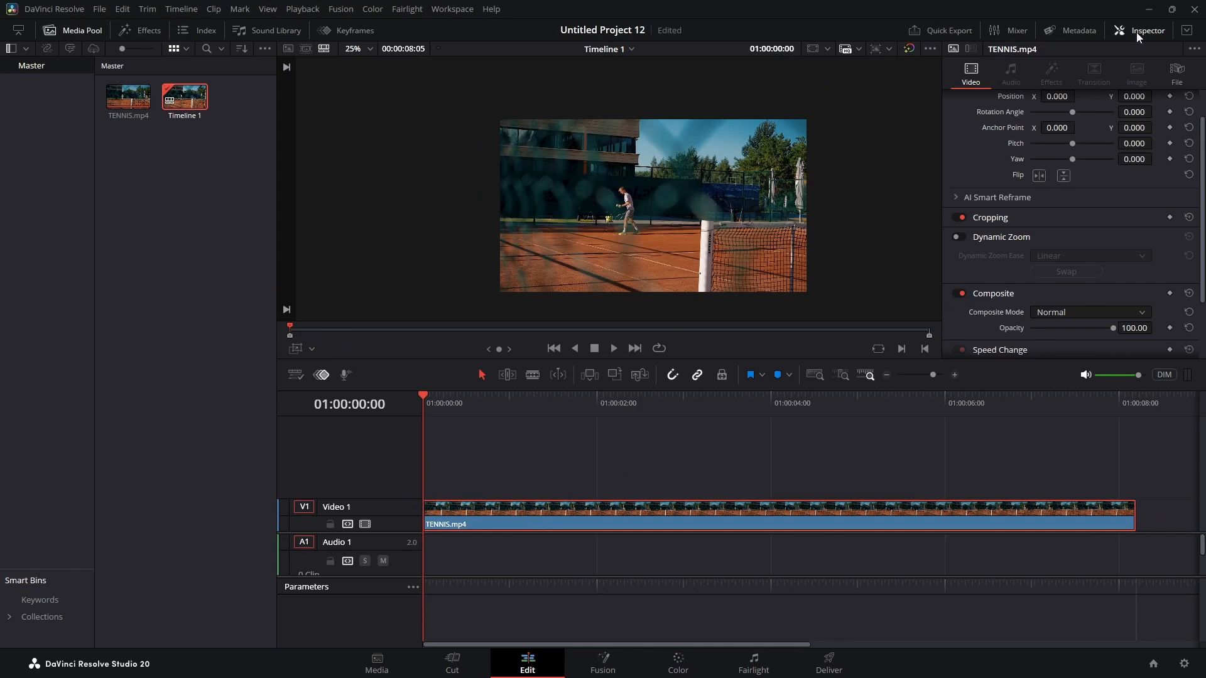
{"action": "mouse_move", "coordinate": [980, 251]}
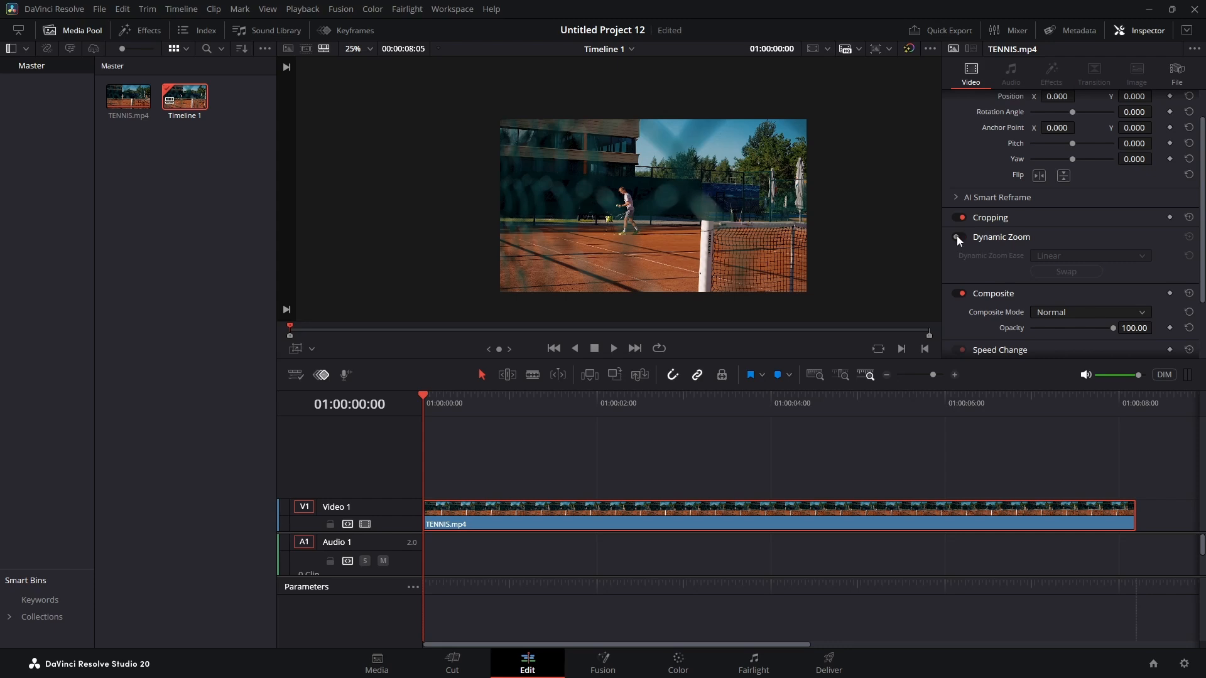
Step: Enable Dynamic Zoom on the TENNIS.mp4 clip in the Inspector
{"action": "left_click", "coordinate": [959, 237]}
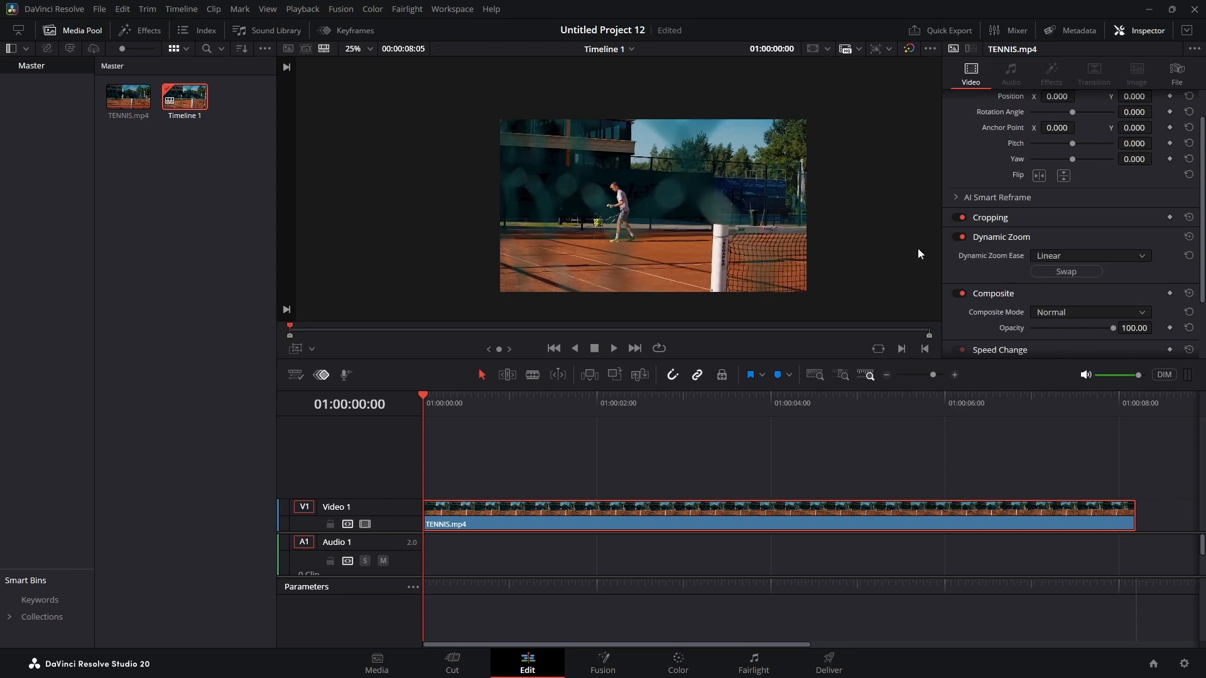
Step: Turn on the Dynamic Zoom viewer overlay and frame the green box around the tennis player
{"action": "left_click", "coordinate": [296, 348]}
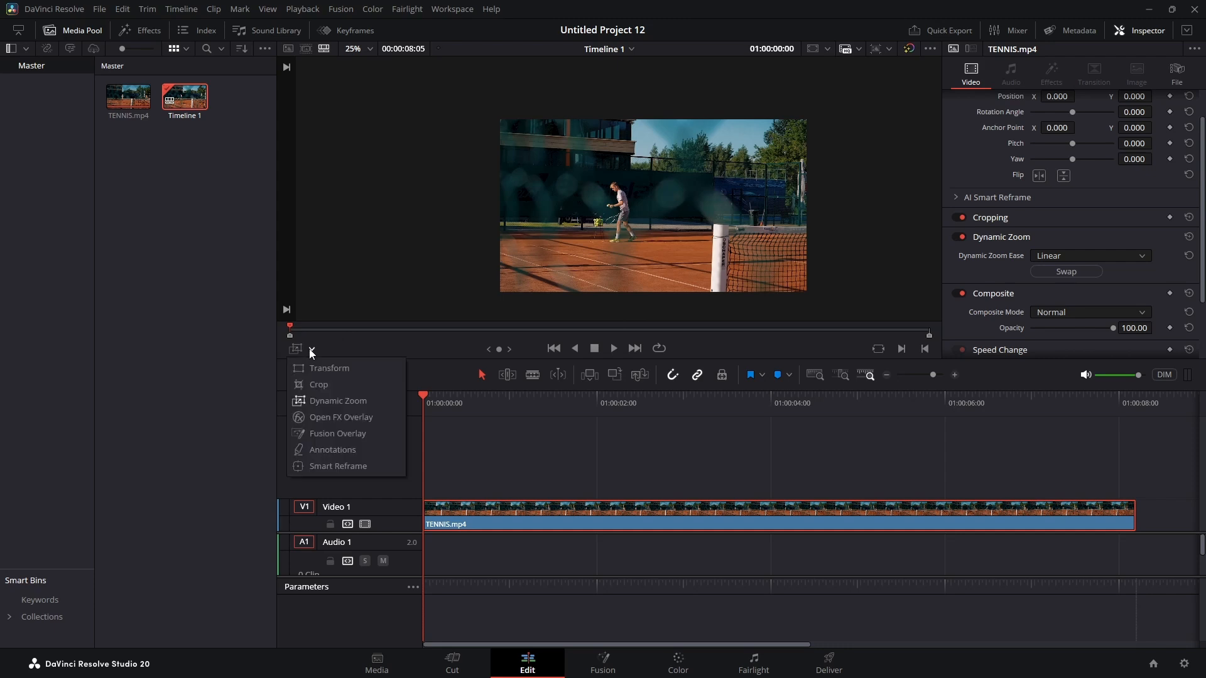
{"action": "mouse_move", "coordinate": [337, 400]}
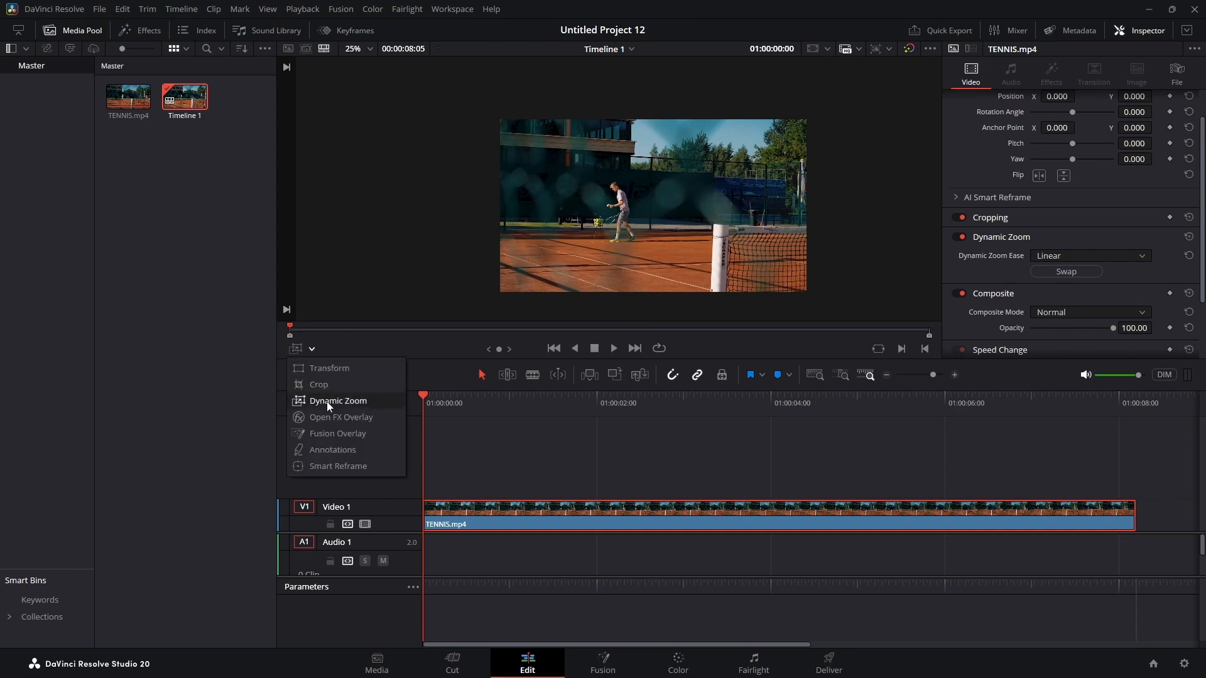
{"action": "left_click", "coordinate": [337, 401]}
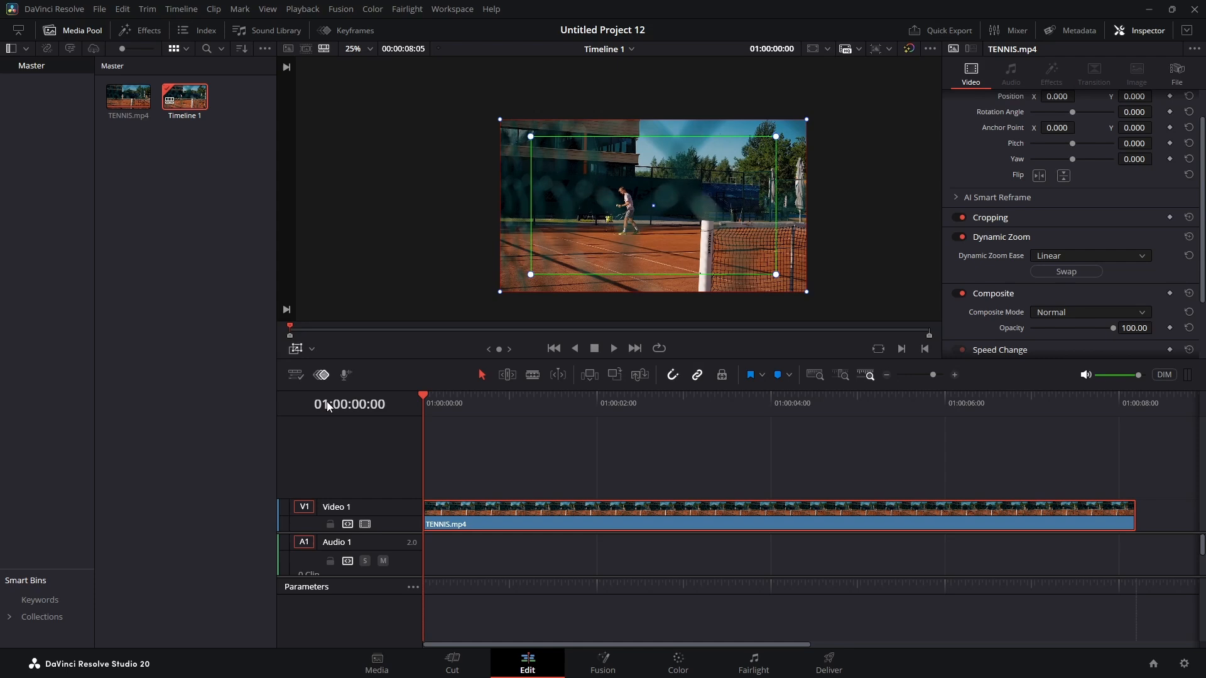
{"action": "mouse_move", "coordinate": [506, 267]}
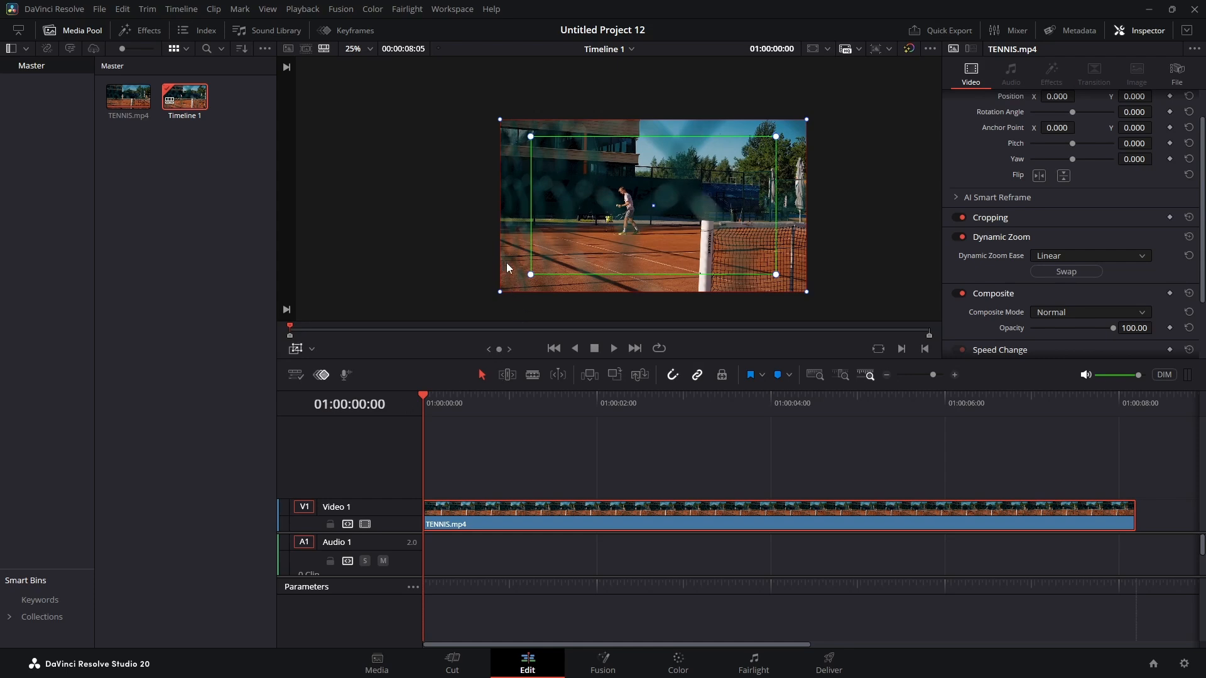
{"action": "mouse_move", "coordinate": [499, 298]}
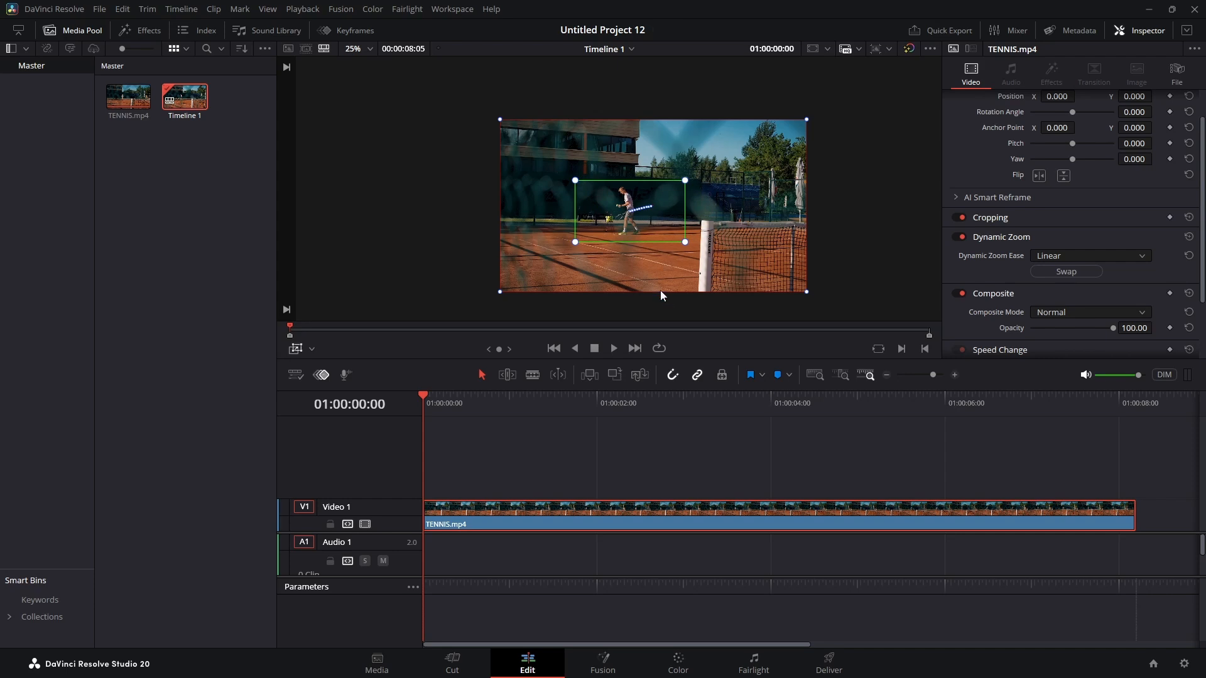
{"action": "left_click", "coordinate": [294, 348]}
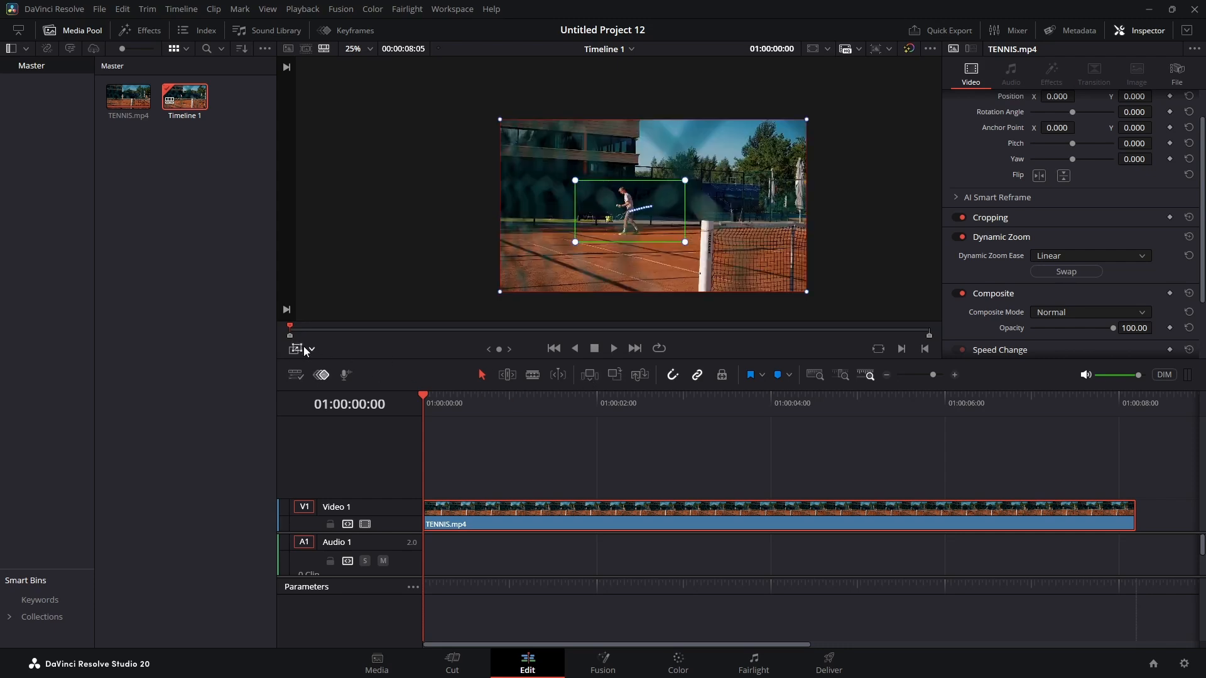
{"action": "left_click", "coordinate": [612, 347]}
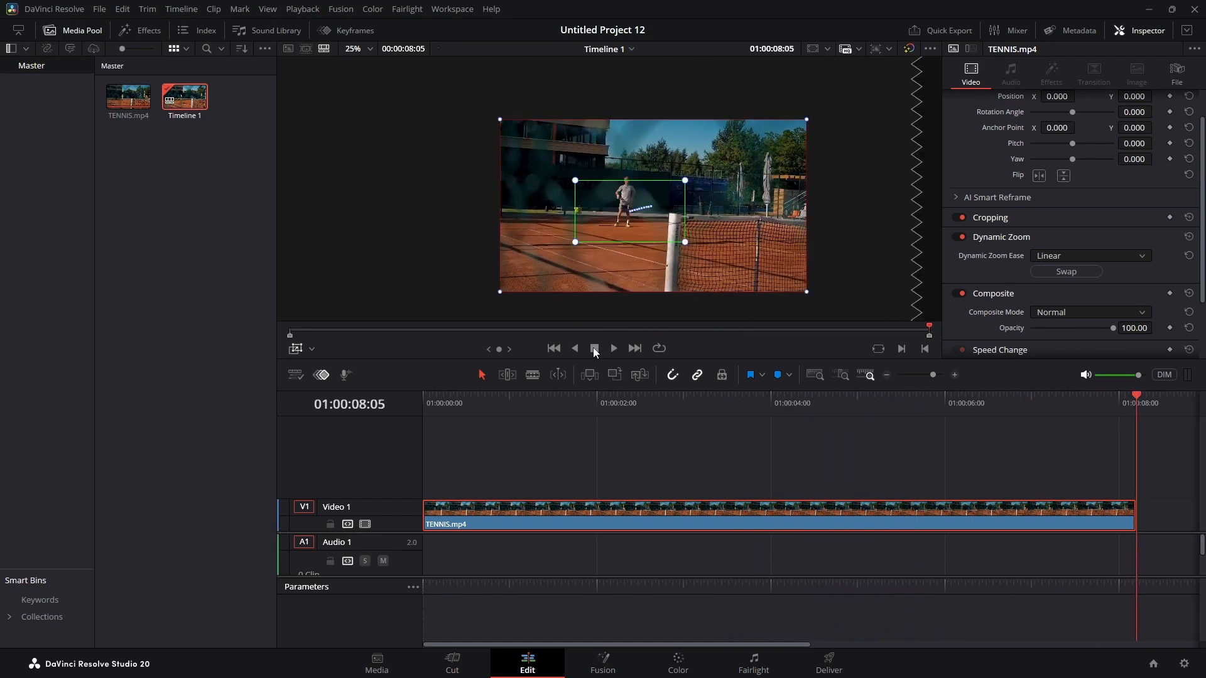
{"action": "left_click", "coordinate": [1065, 271]}
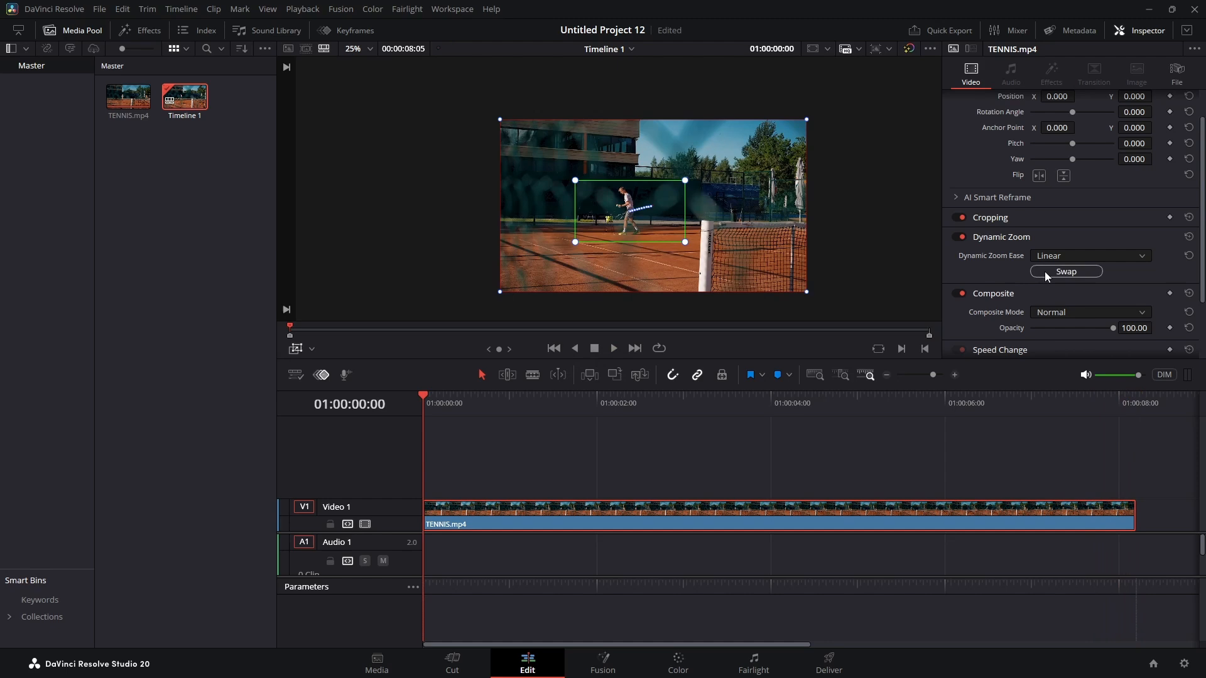
Step: Swap the Dynamic Zoom start and end boxes and play the reversed pull-out zoom
{"action": "left_click", "coordinate": [1065, 270]}
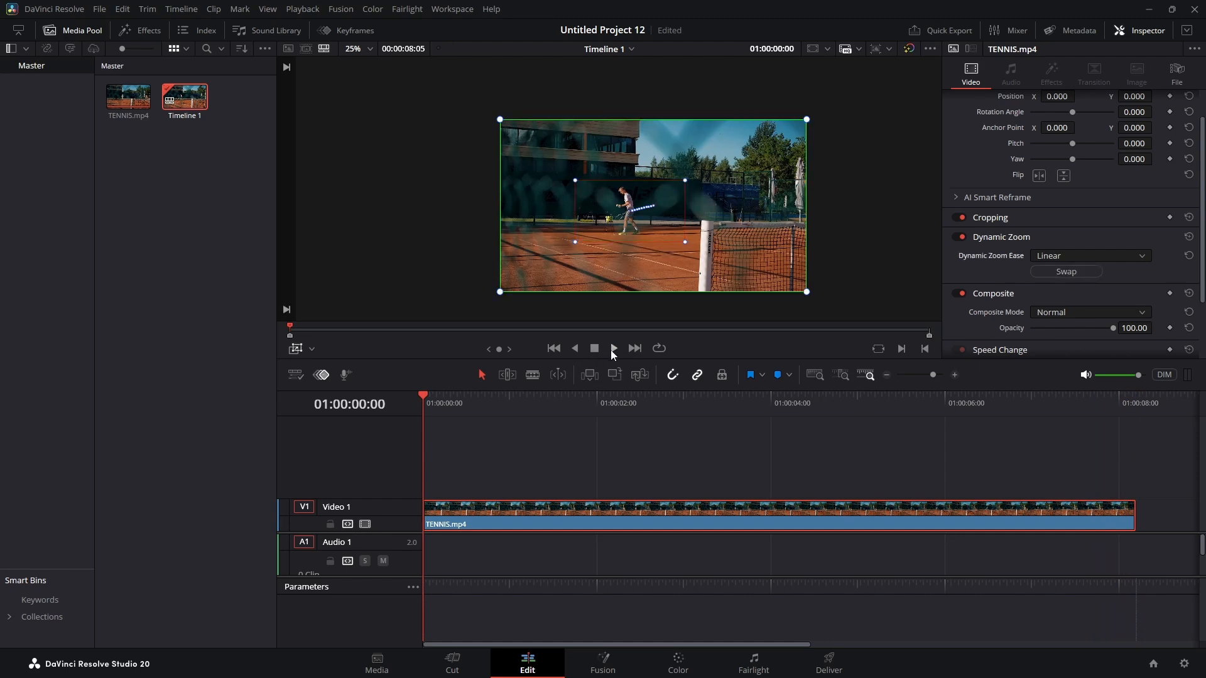
{"action": "left_click", "coordinate": [611, 349]}
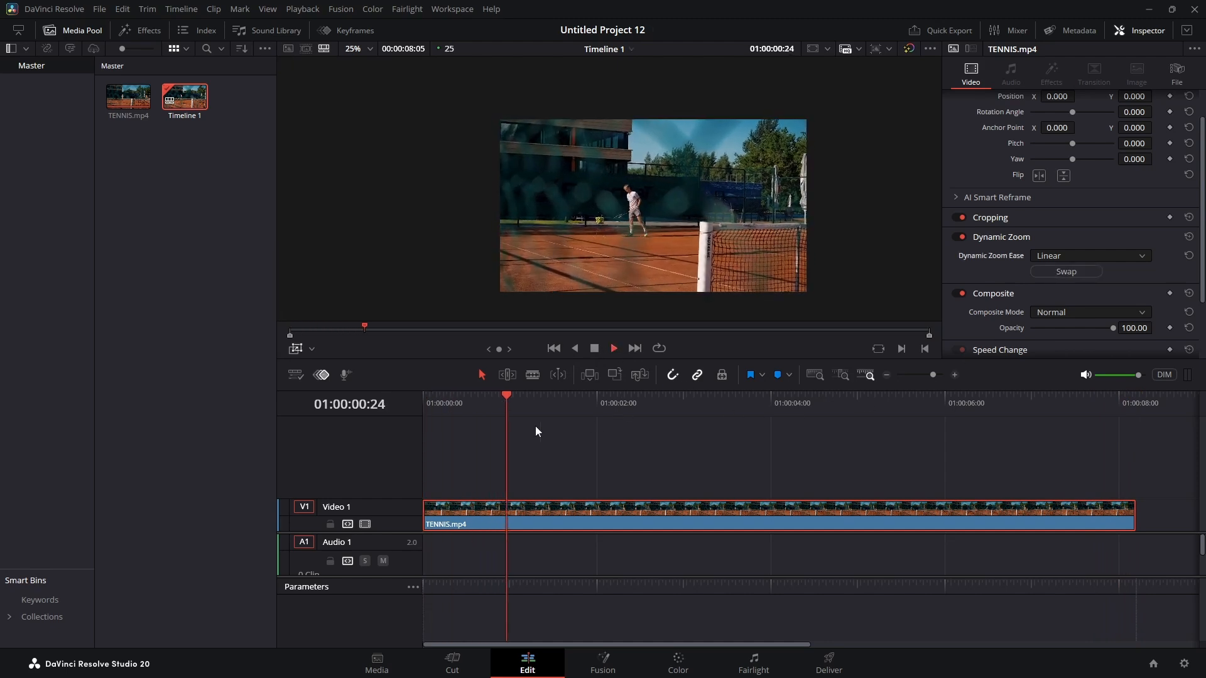
{"action": "left_click", "coordinate": [679, 394]}
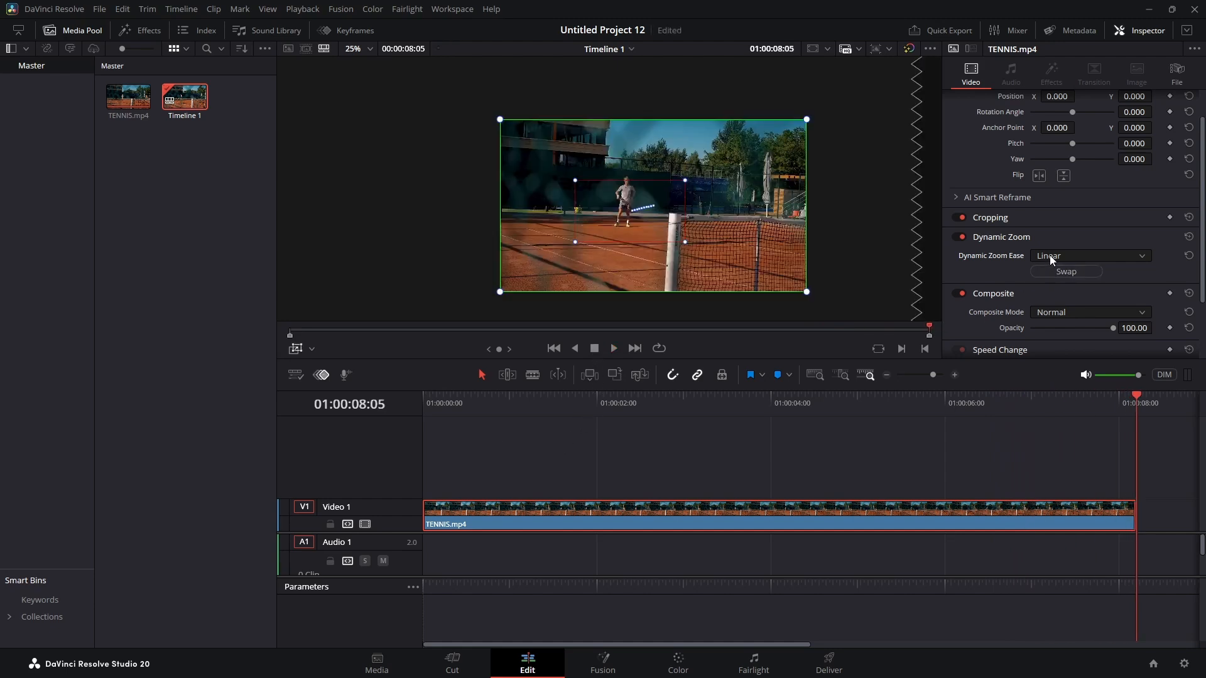
Step: Browse the Dynamic Zoom ease options, leaving the ease at Linear
{"action": "left_click", "coordinate": [1086, 256]}
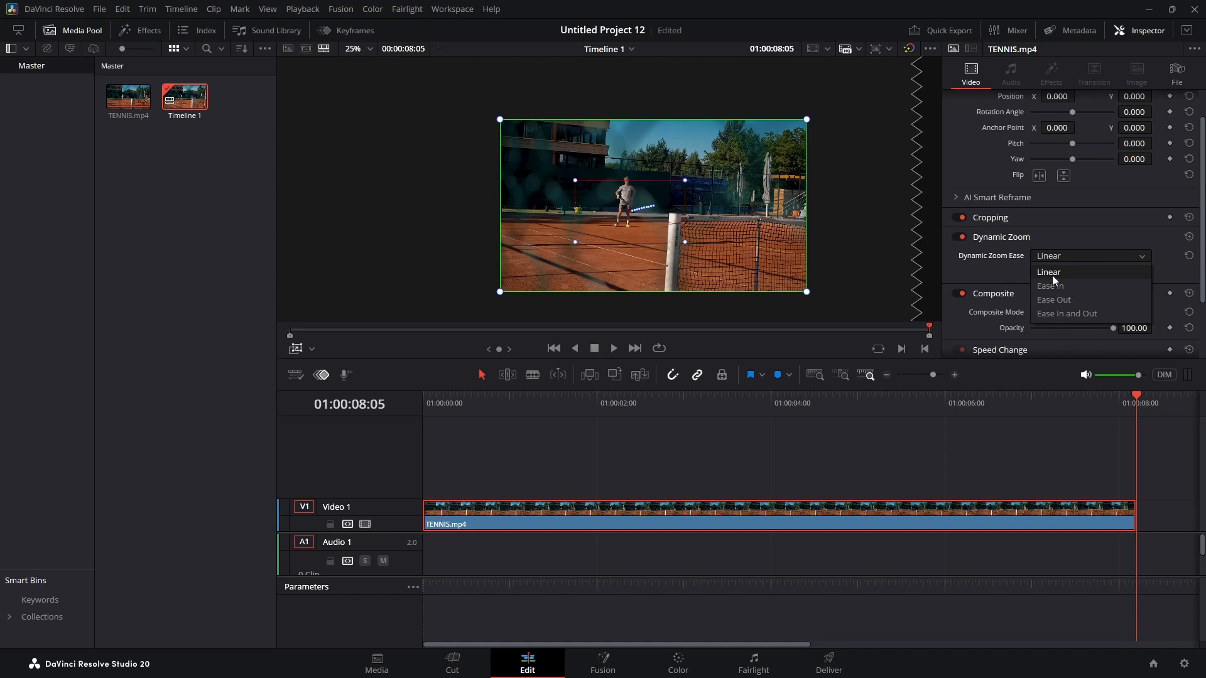
{"action": "mouse_move", "coordinate": [1049, 285]}
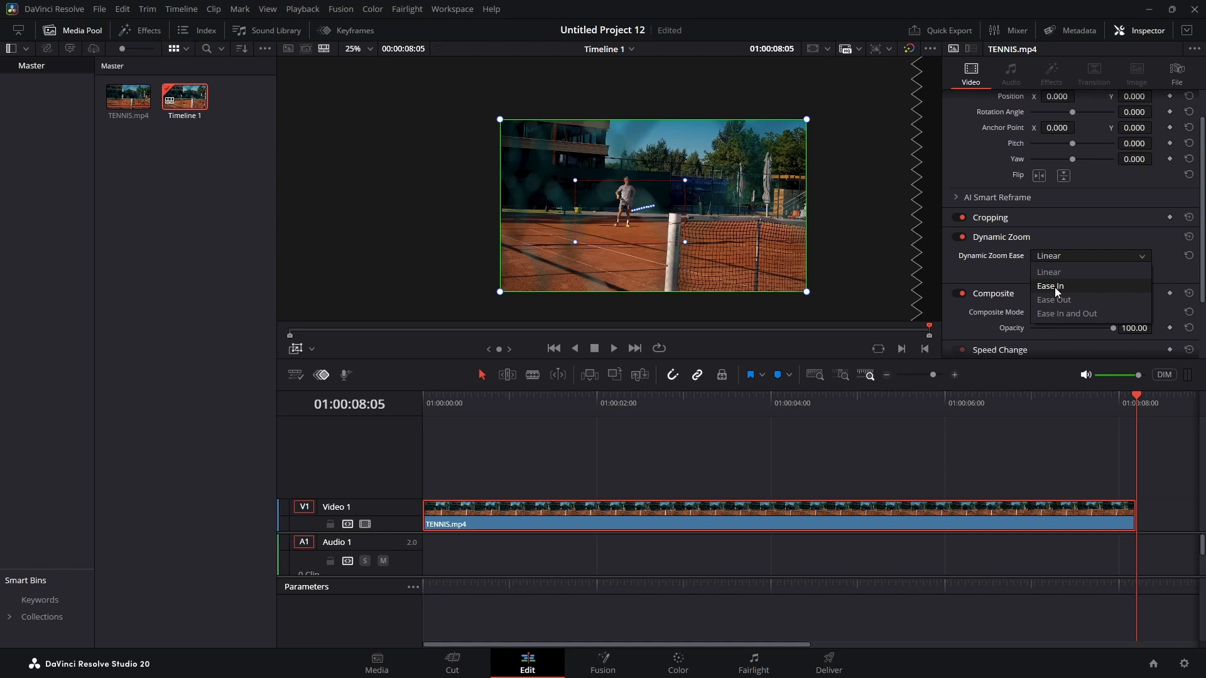
{"action": "mouse_move", "coordinate": [1054, 300]}
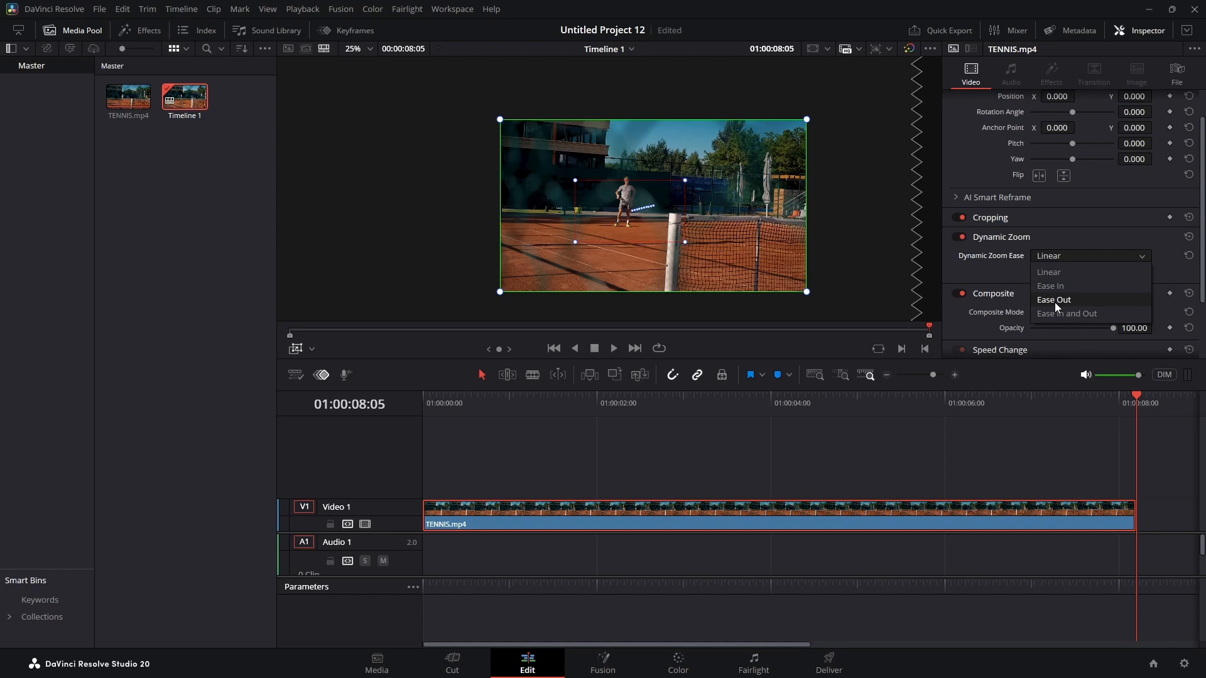
{"action": "mouse_move", "coordinate": [1066, 313]}
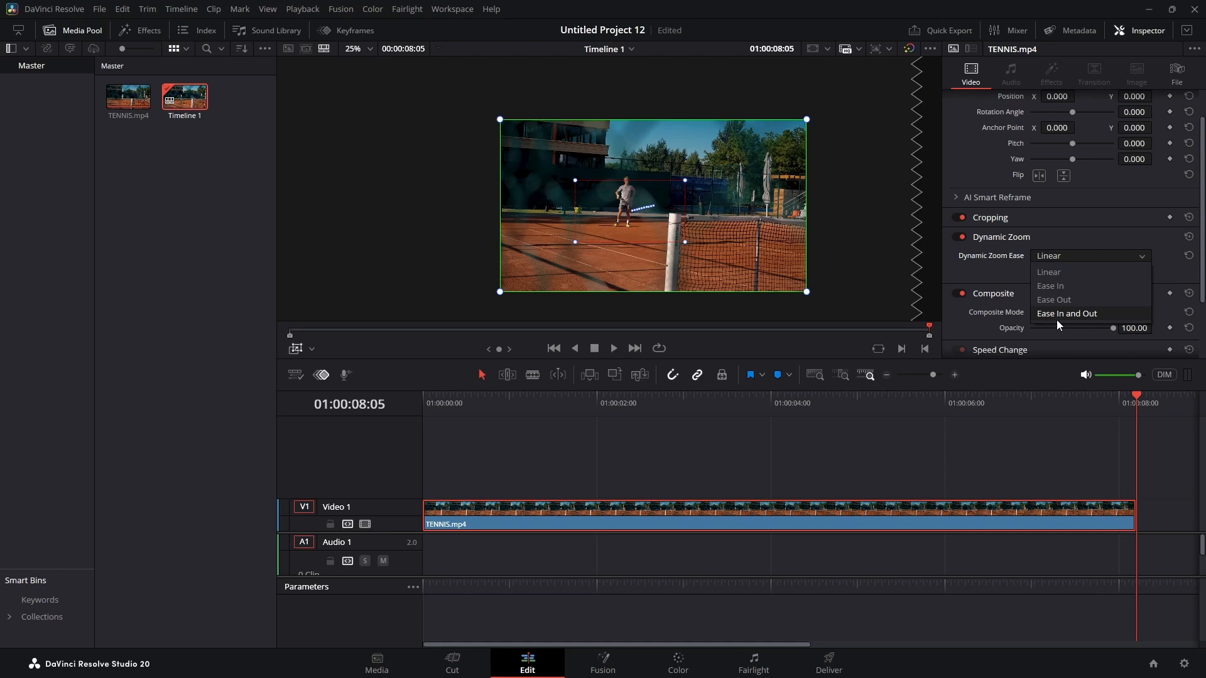
{"action": "left_click", "coordinate": [925, 423]}
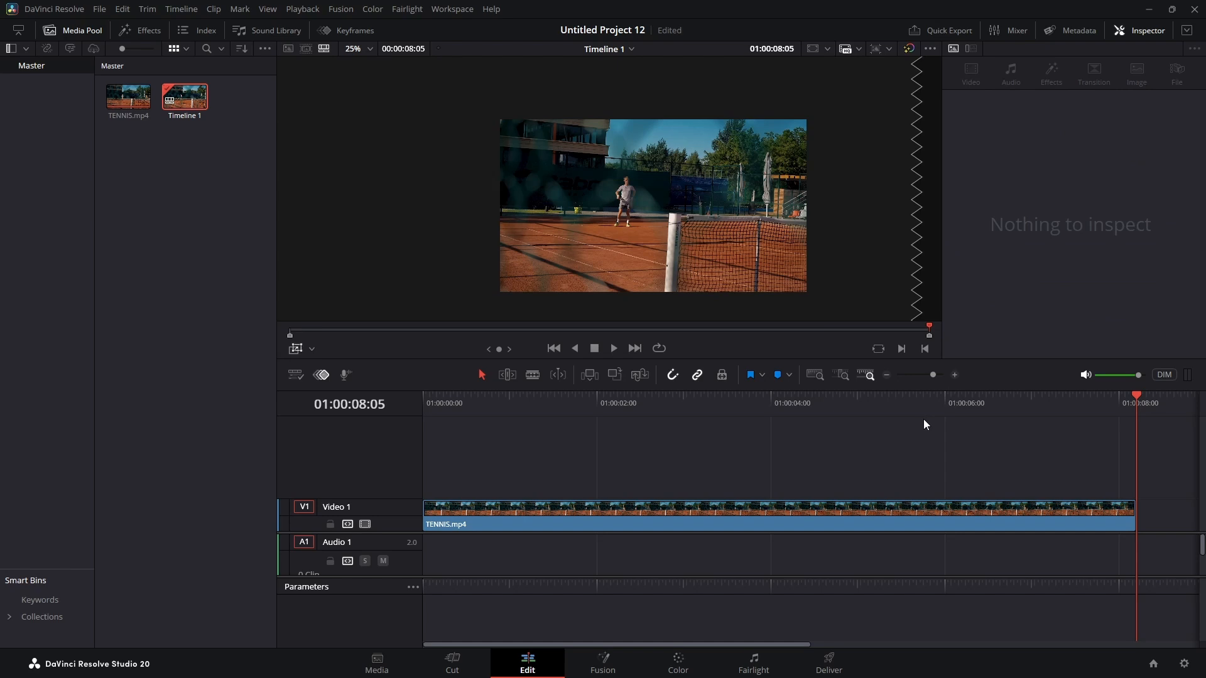
{"action": "mouse_move", "coordinate": [754, 436]}
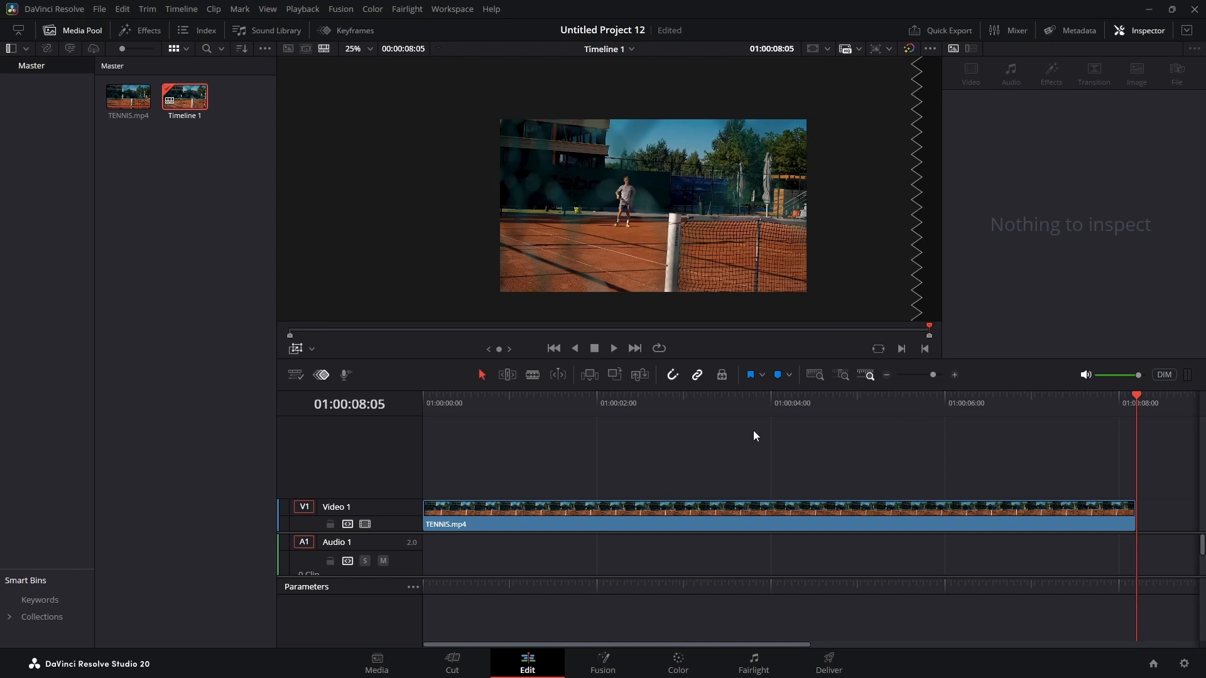
{"action": "mouse_move", "coordinate": [743, 440]}
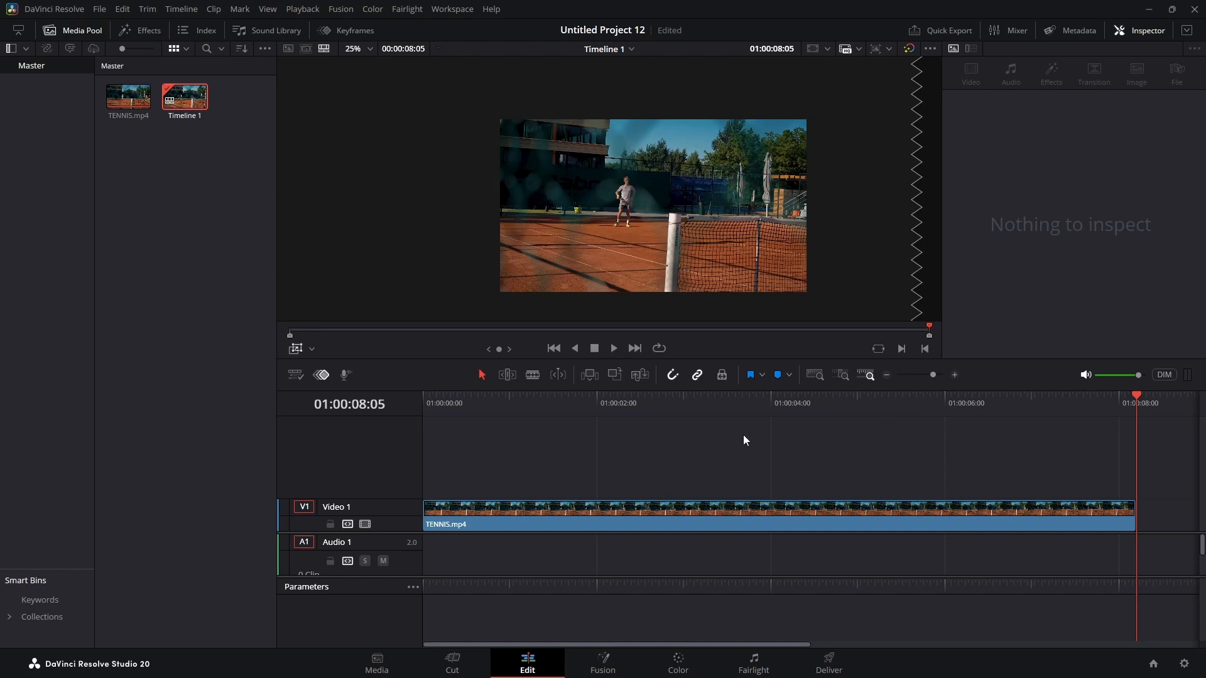